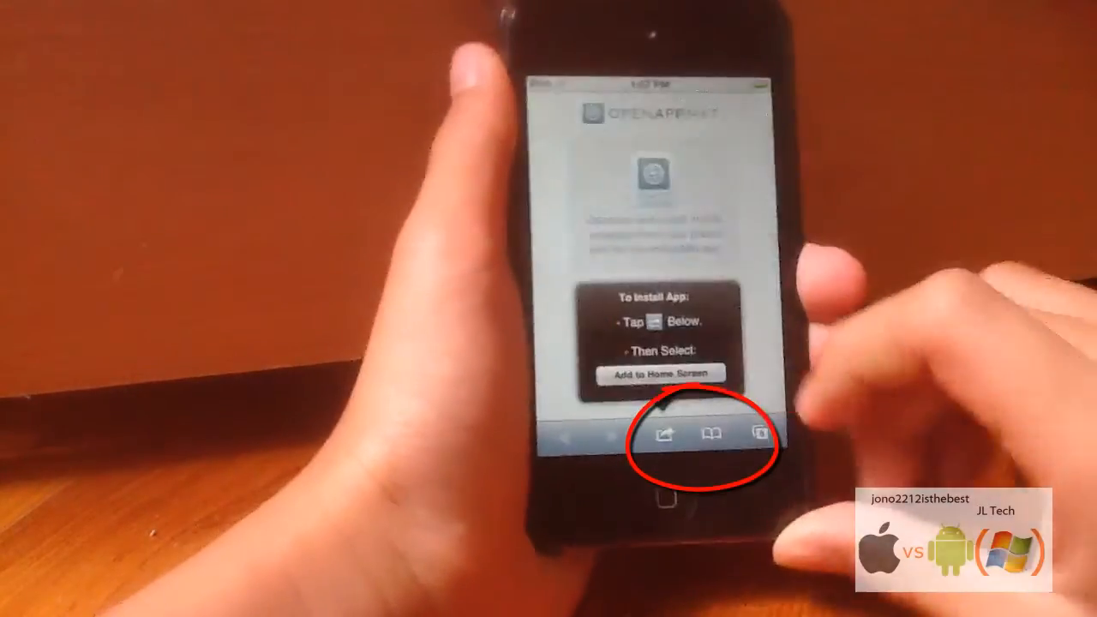
- Get the free YouTube web app from its App Info page and confirm Install App
left_click(668, 432)
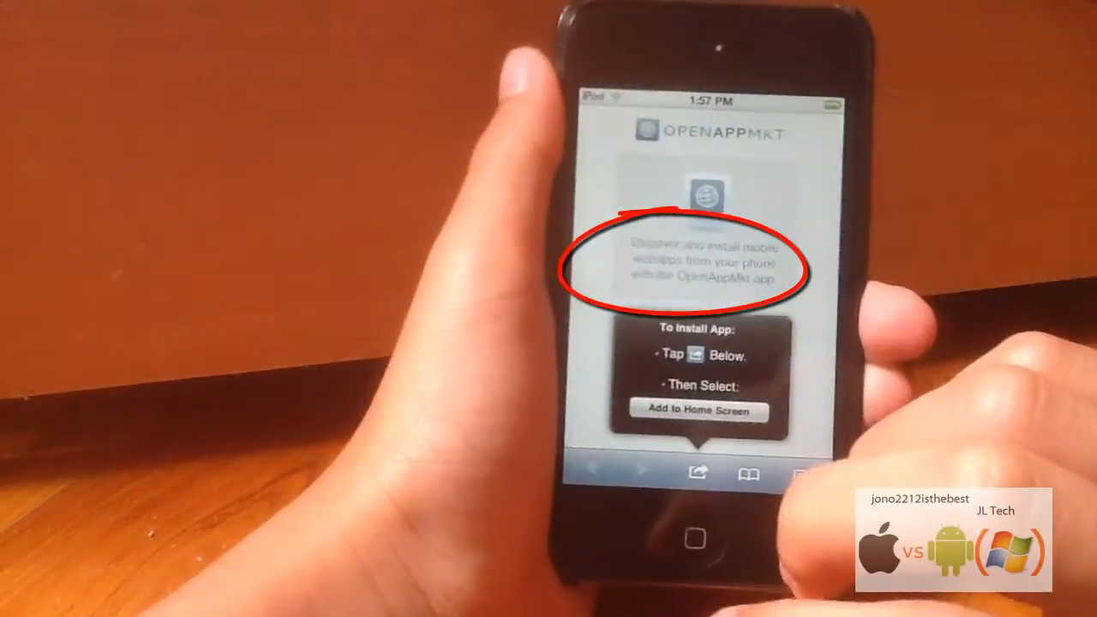
left_click(699, 409)
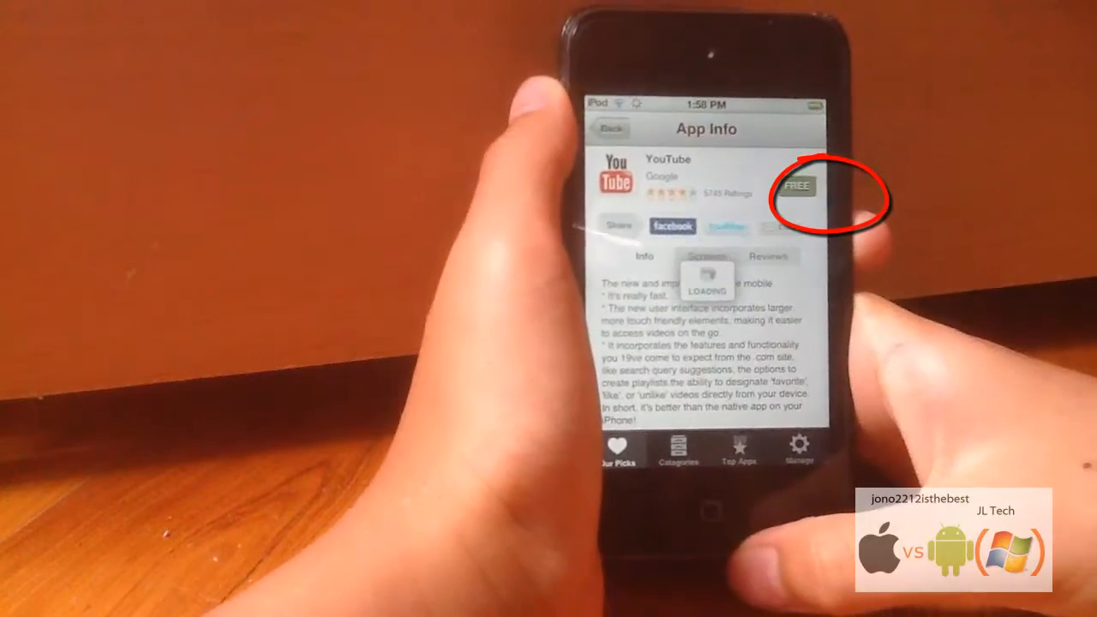
left_click(795, 185)
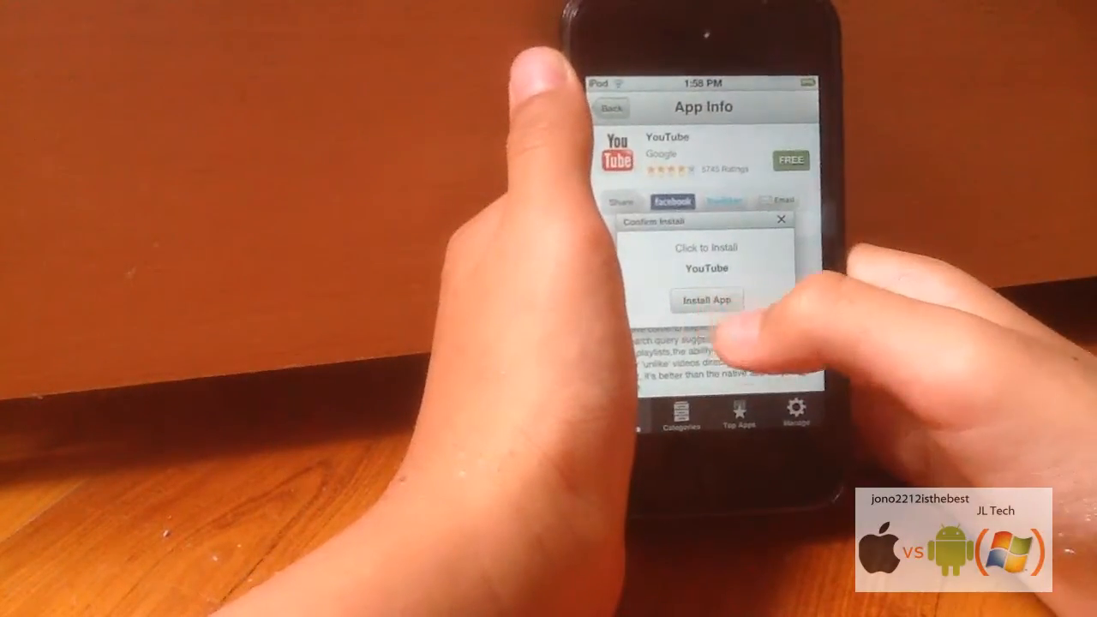
left_click(705, 300)
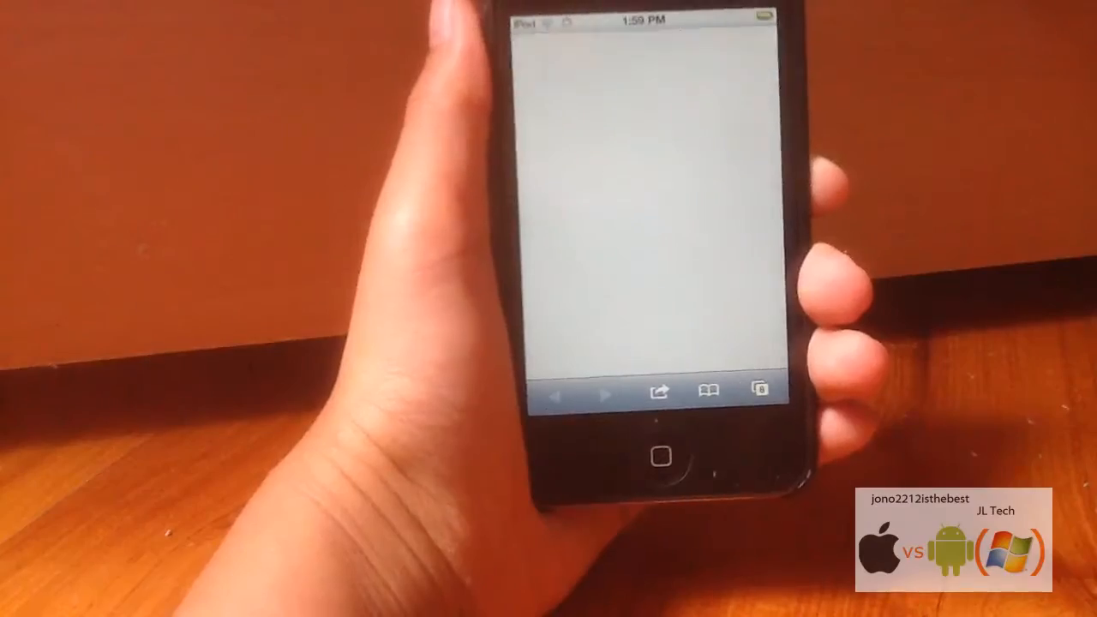
- Add the YouTube page to the home screen, keeping the icon name 'YouTube'
left_click(658, 392)
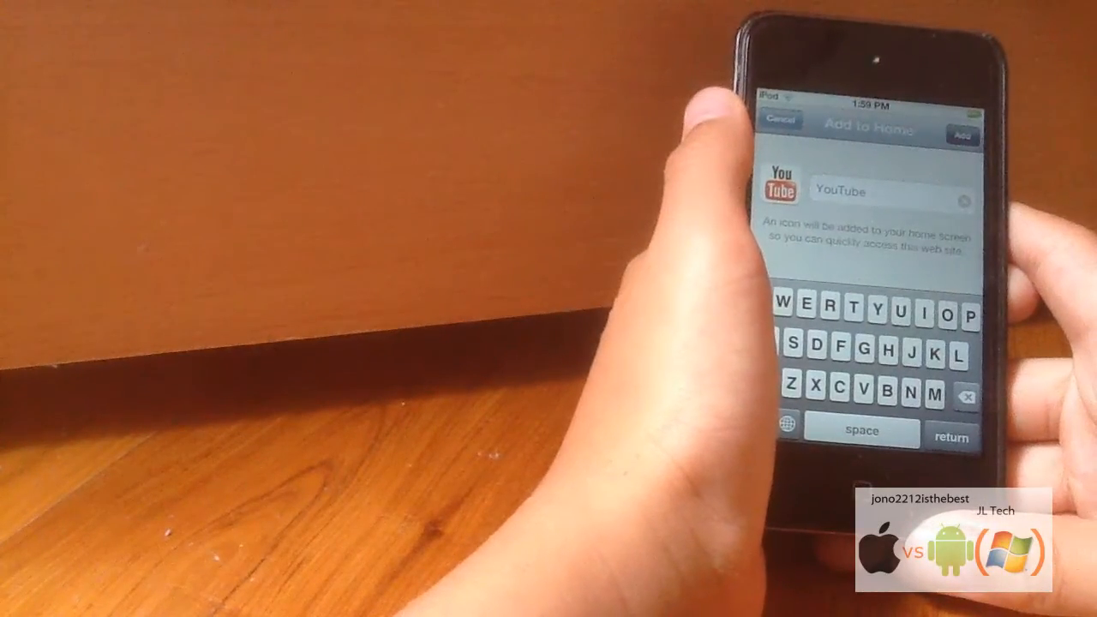
left_click(962, 136)
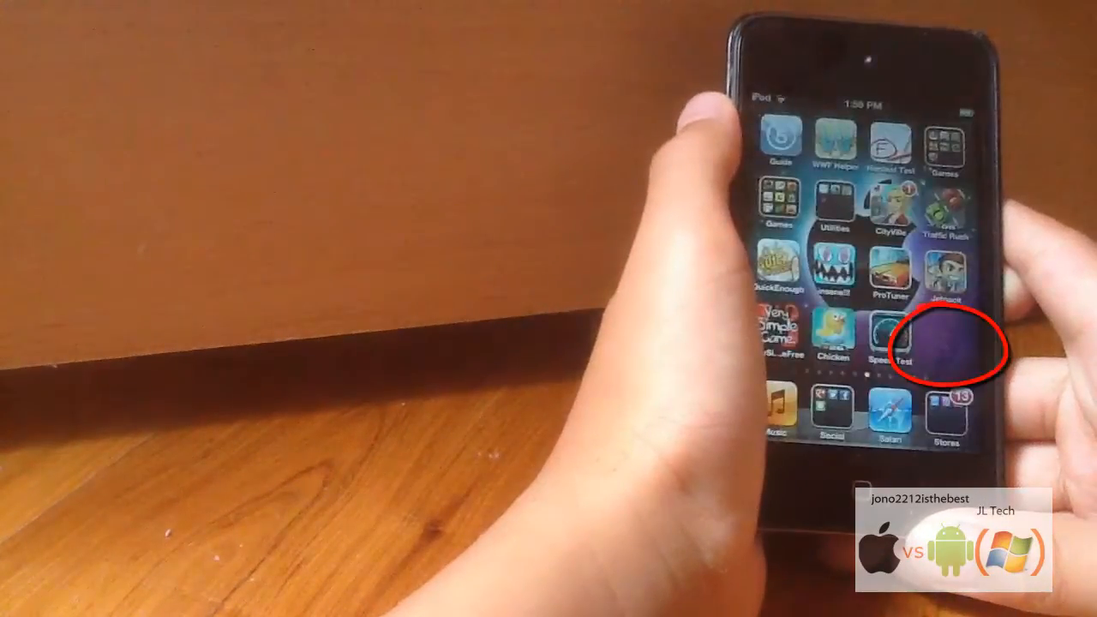
- Launch the YouTube home screen app and play 'Top 6 Apps of the Week (episode 1)'
left_click(898, 343)
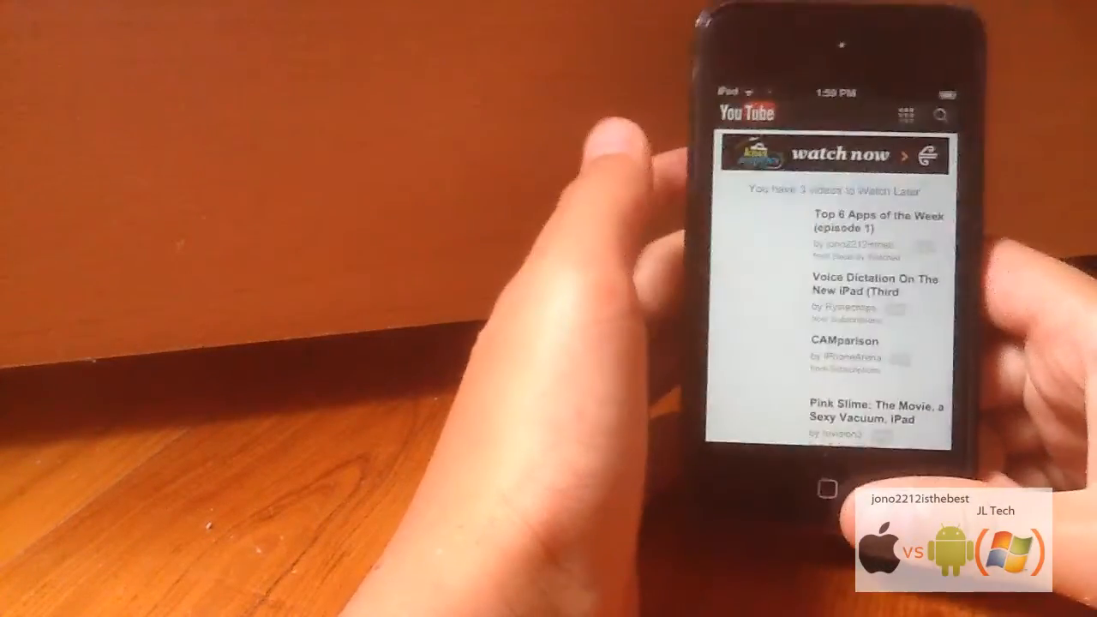
left_click(873, 221)
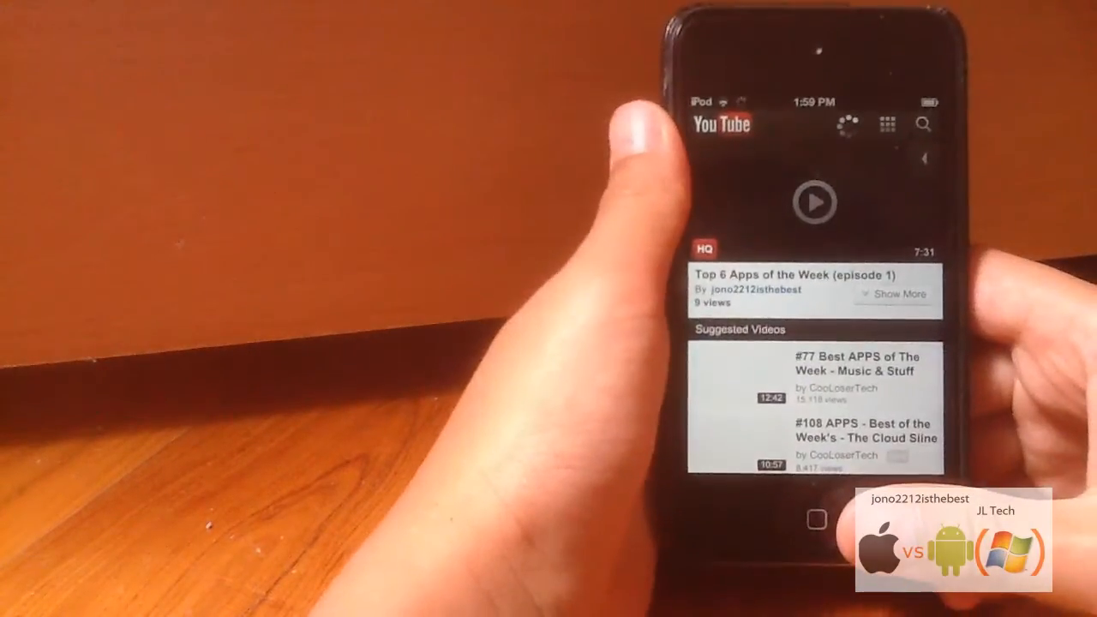
left_click(816, 521)
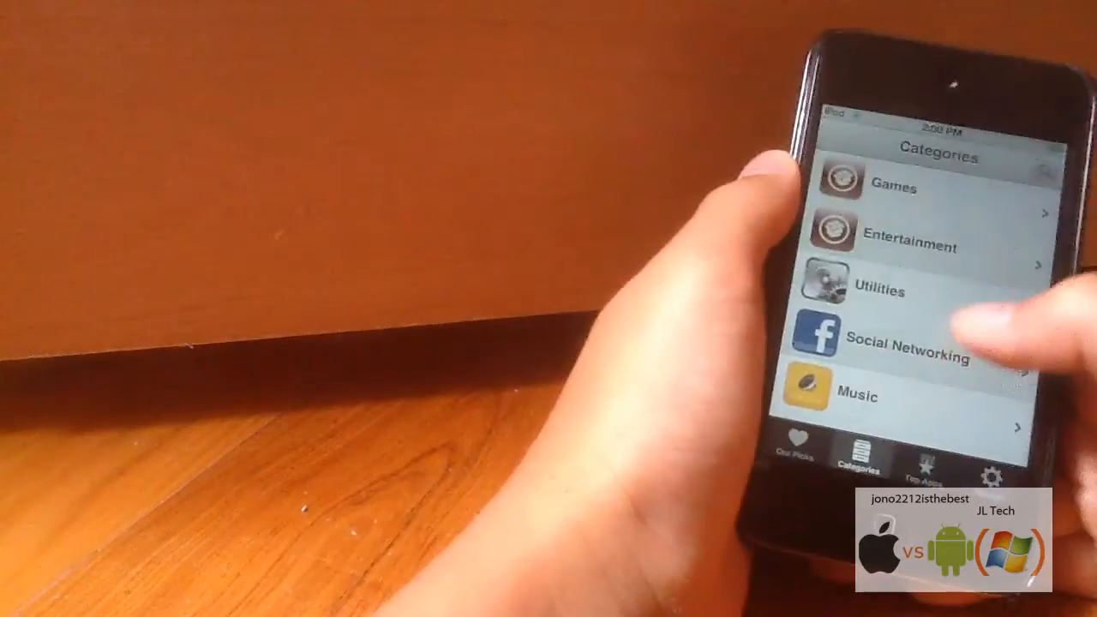
- Scroll the categories list down to Lifestyle, Reference, Travel, Sports and Navigation
scroll("down", 3)
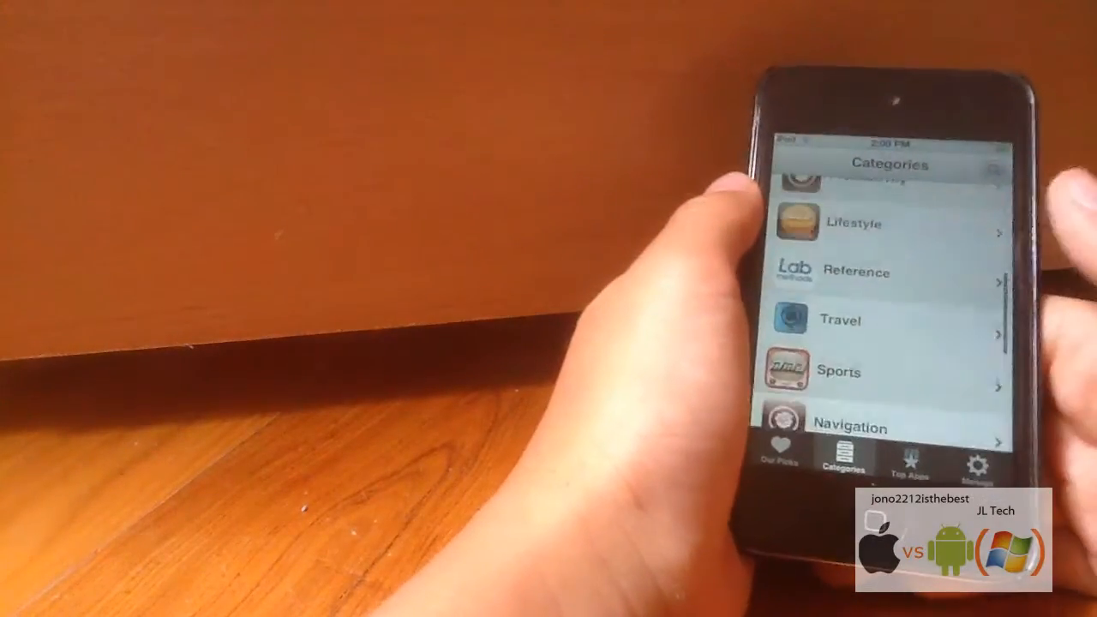